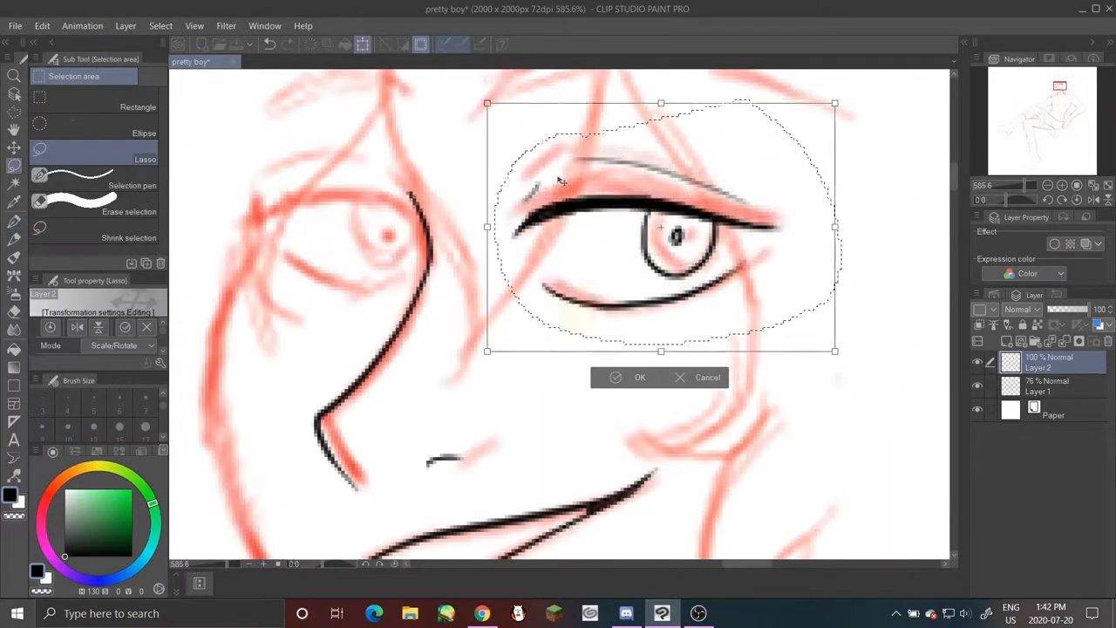
Step: Confirm the Free Transform so the inked eye sits at its new size and position
left_click(640, 376)
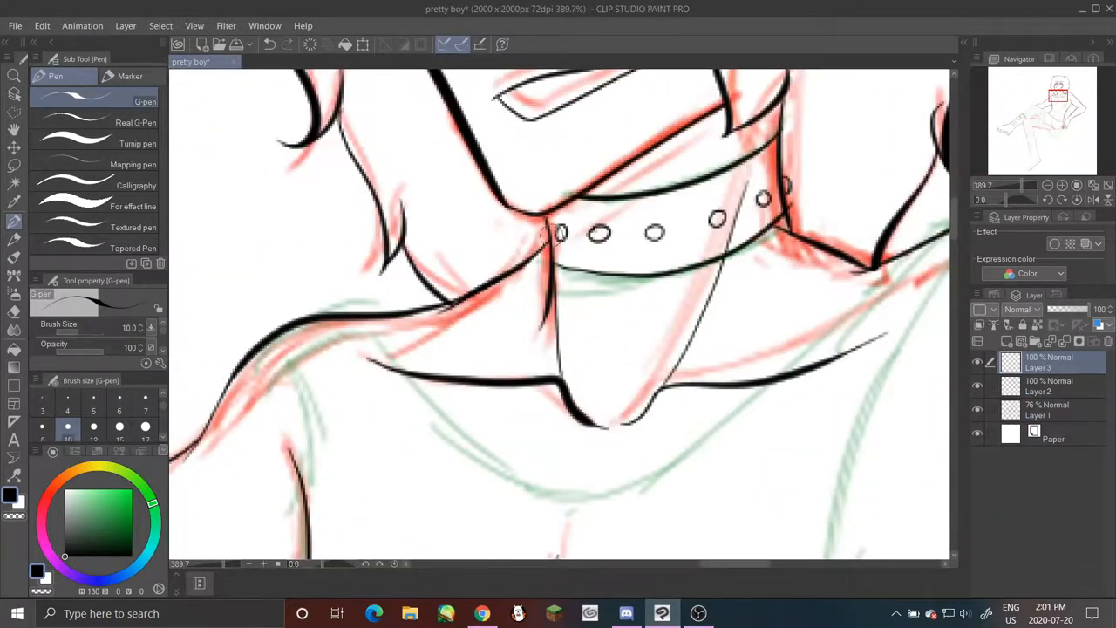
Step: Scroll the canvas down to reach the collar, neck and shoulder area for inking
scroll("down", 3)
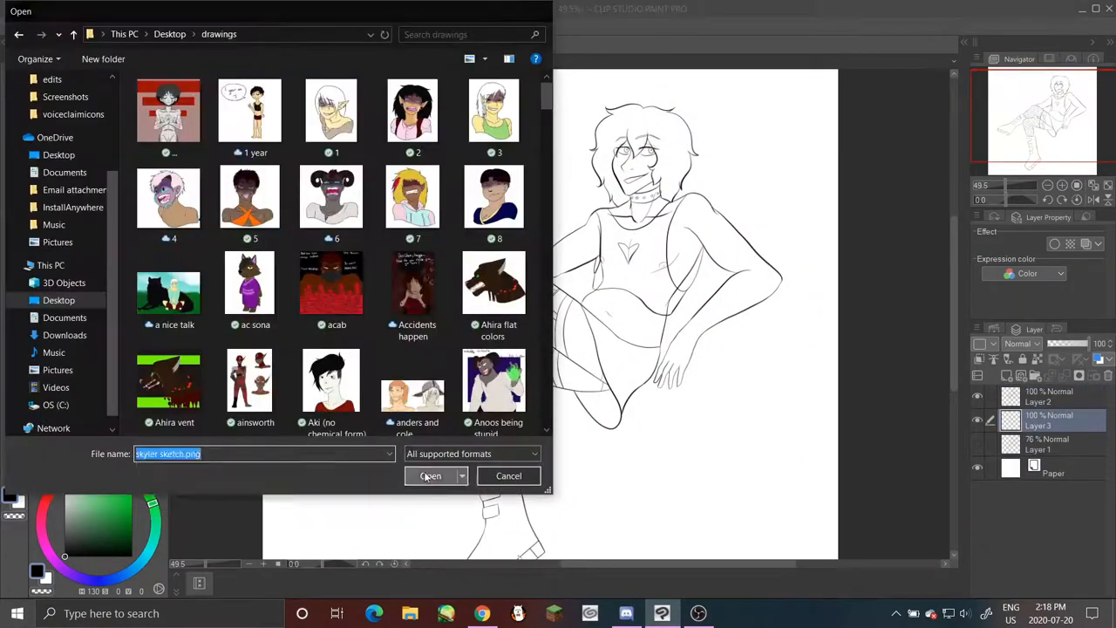
Step: Load the chosen sketch PNG and move down the canvas to begin flat-coloring skin and hair
left_click(430, 475)
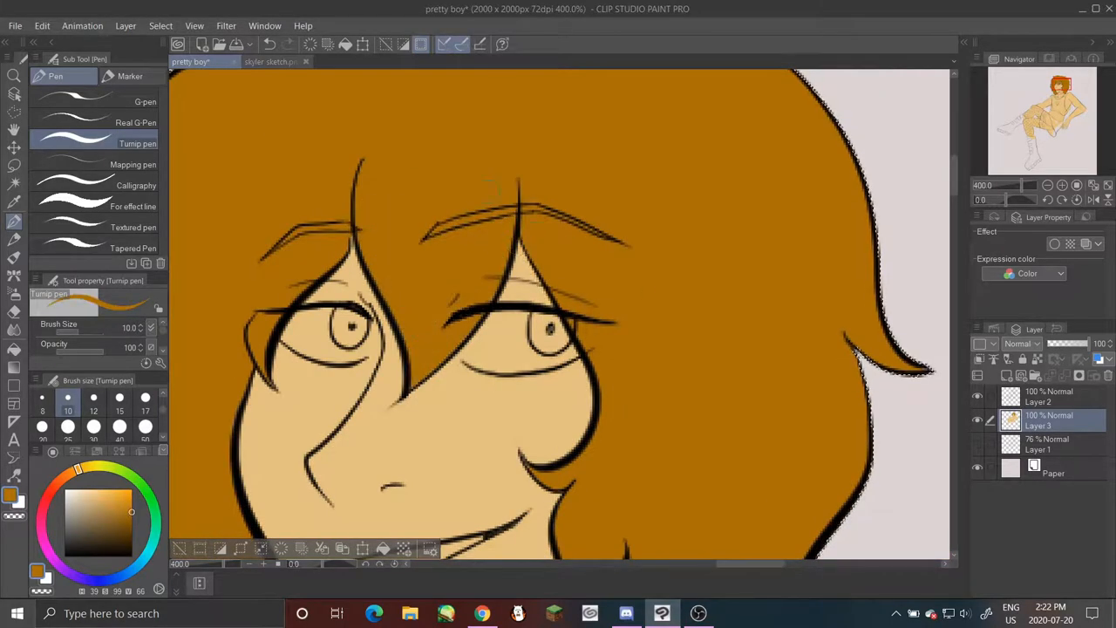
scroll("down", 3)
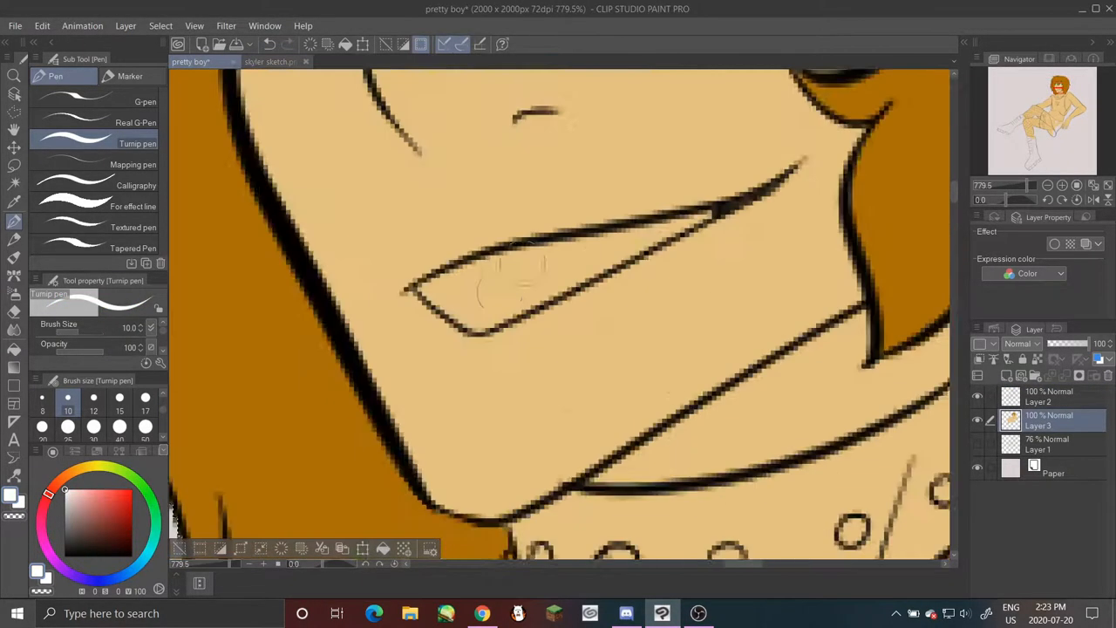